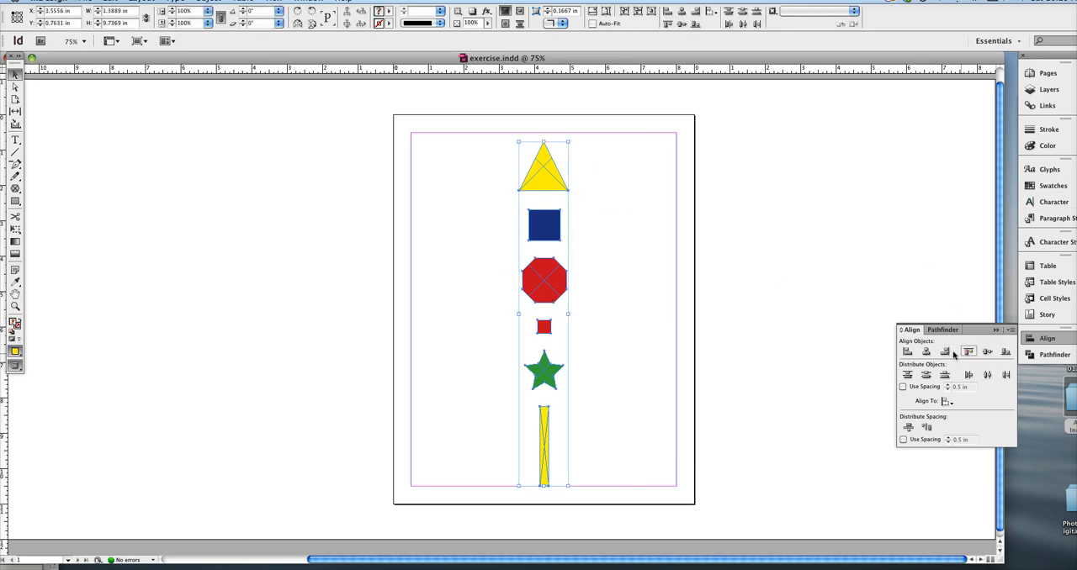
Align all six selected shapes on their horizontal and vertical centres into one stack
left_click(967, 352)
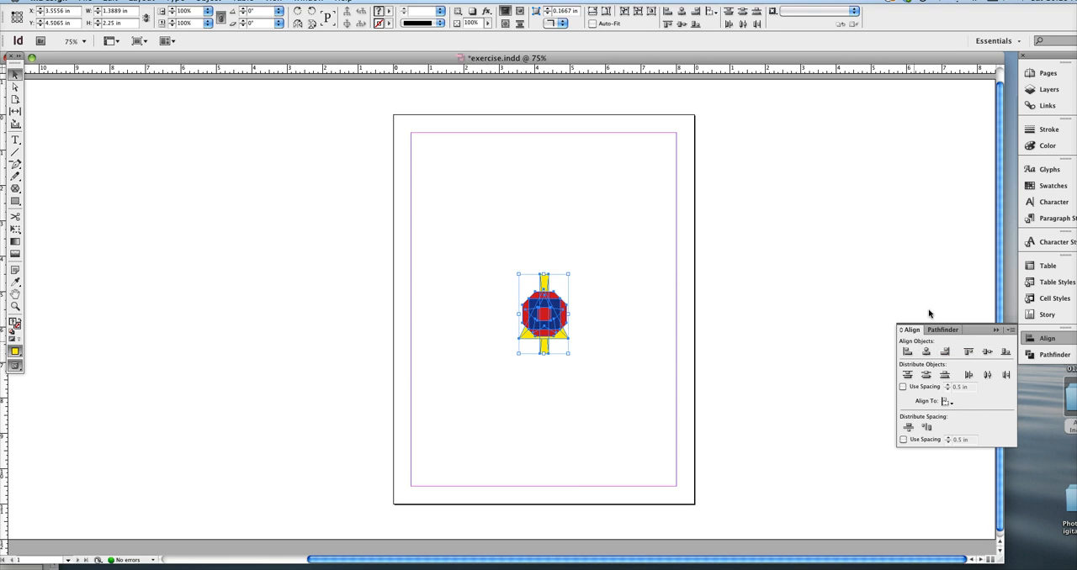
mouse_move(602, 333)
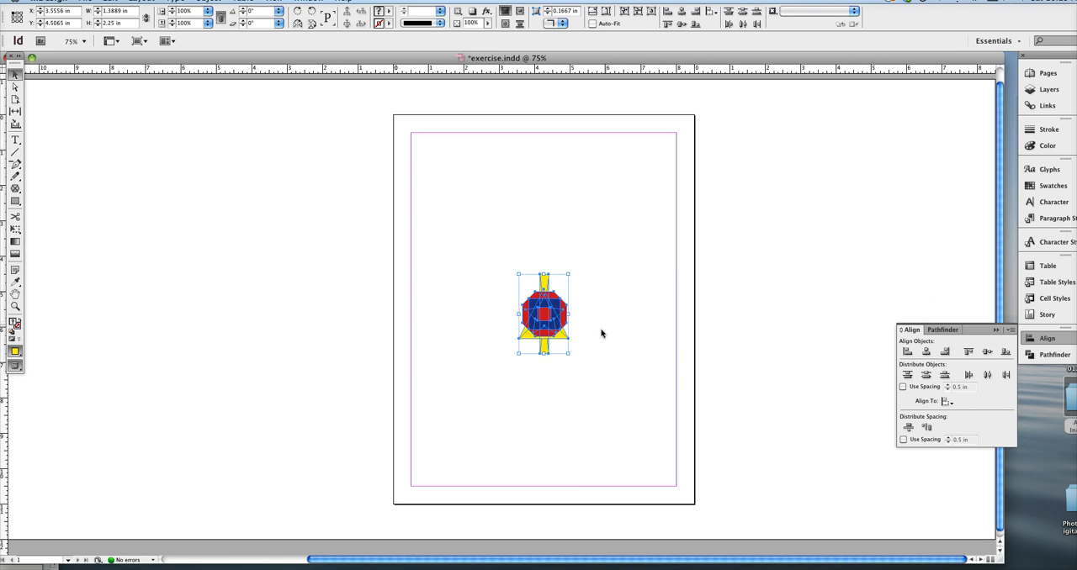
mouse_move(636, 344)
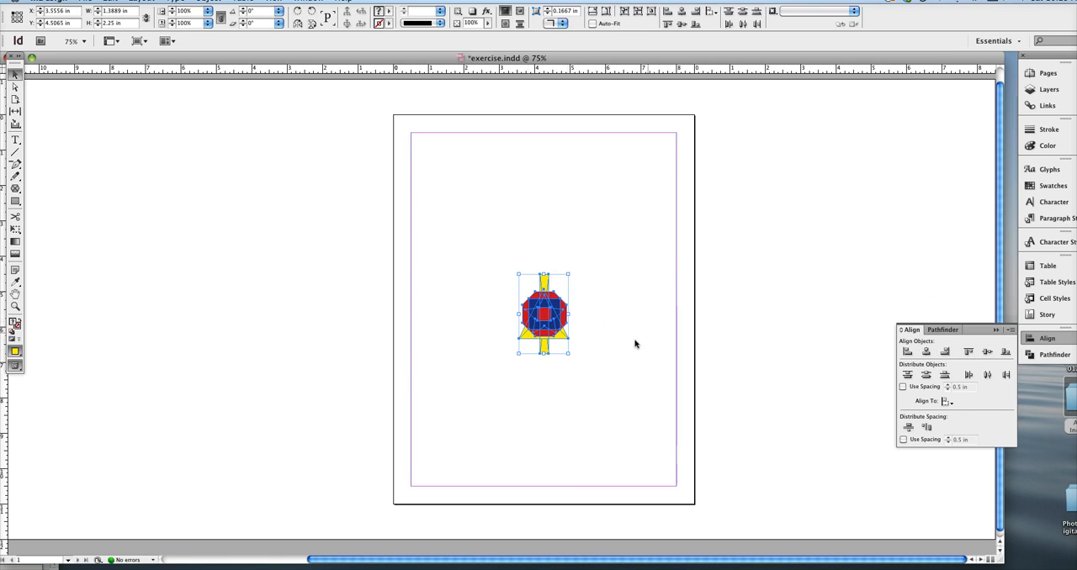
mouse_move(518, 400)
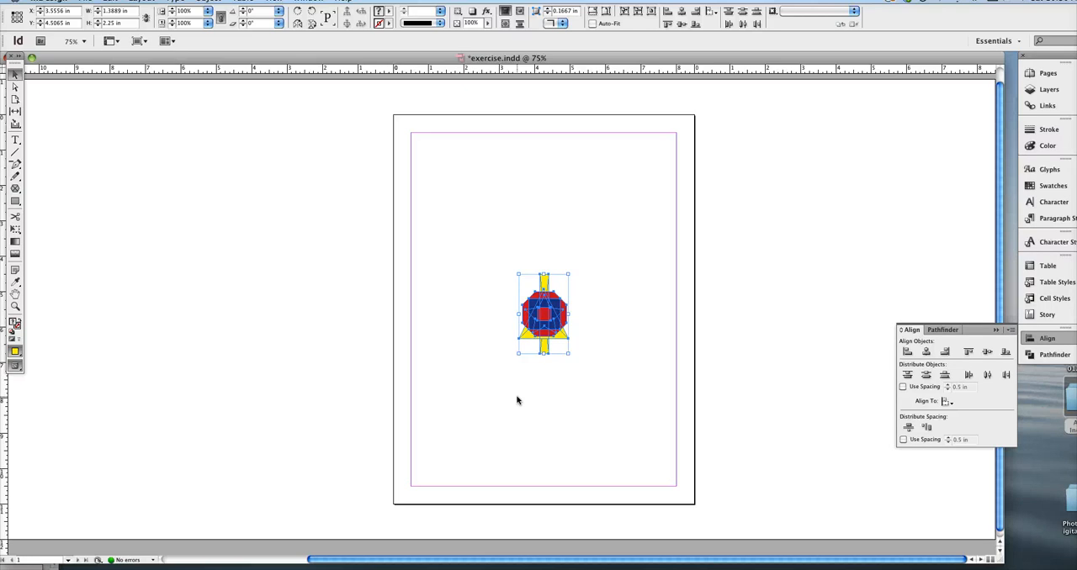
mouse_move(588, 357)
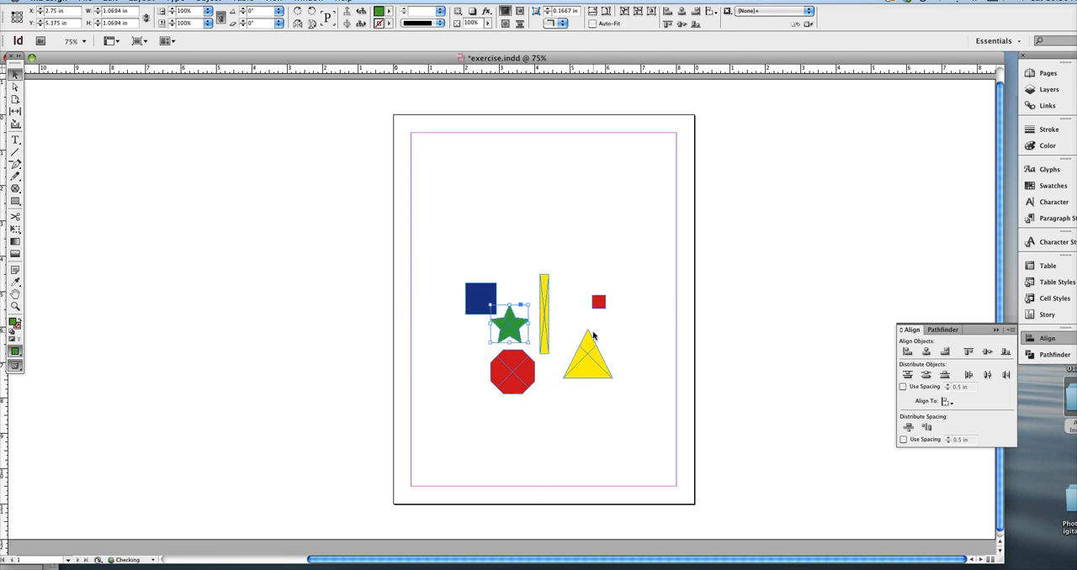
mouse_move(638, 327)
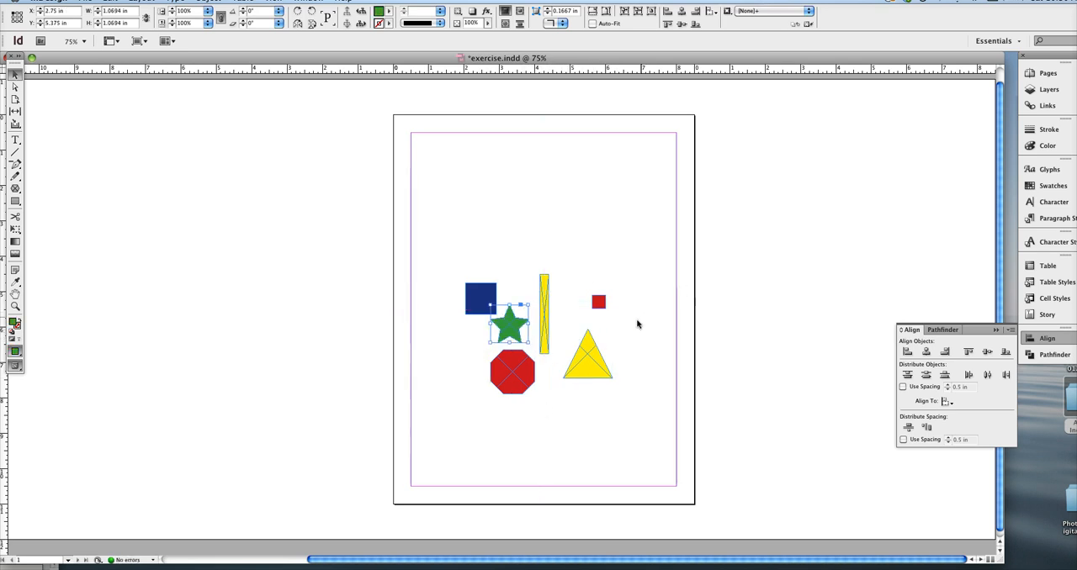
mouse_move(599, 338)
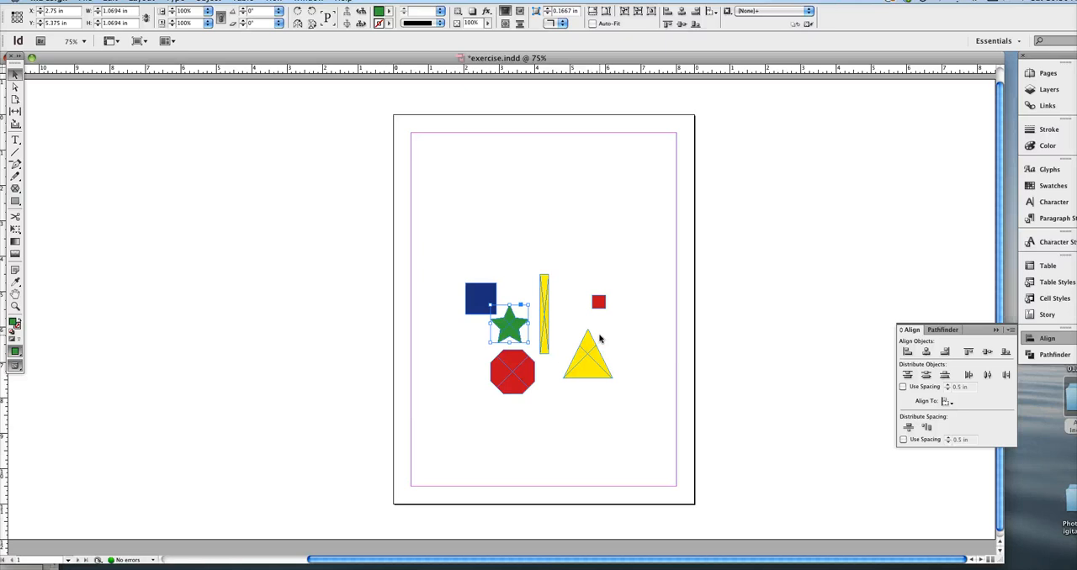
mouse_move(208, 184)
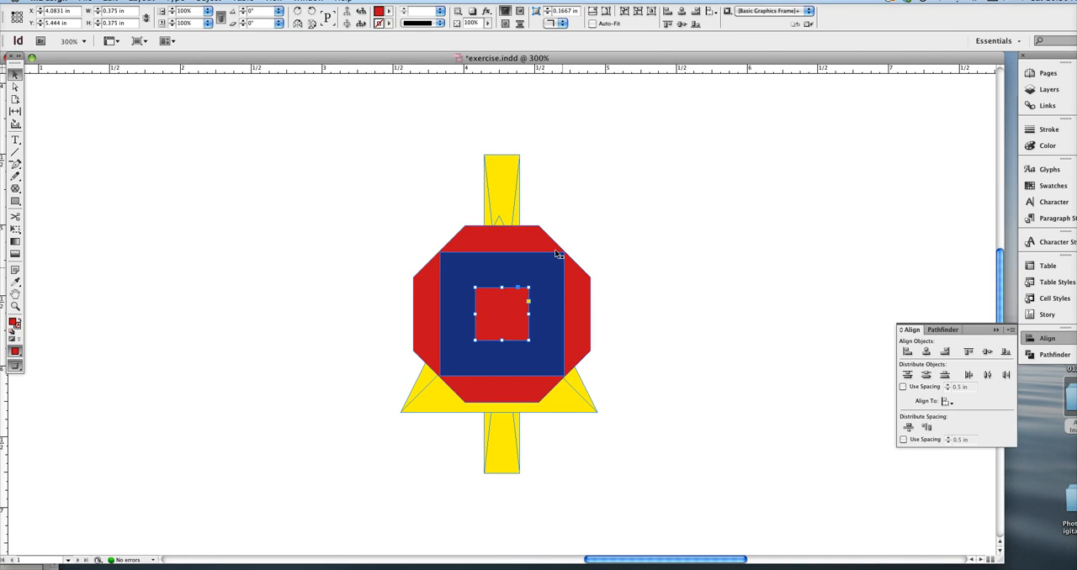
mouse_move(503, 306)
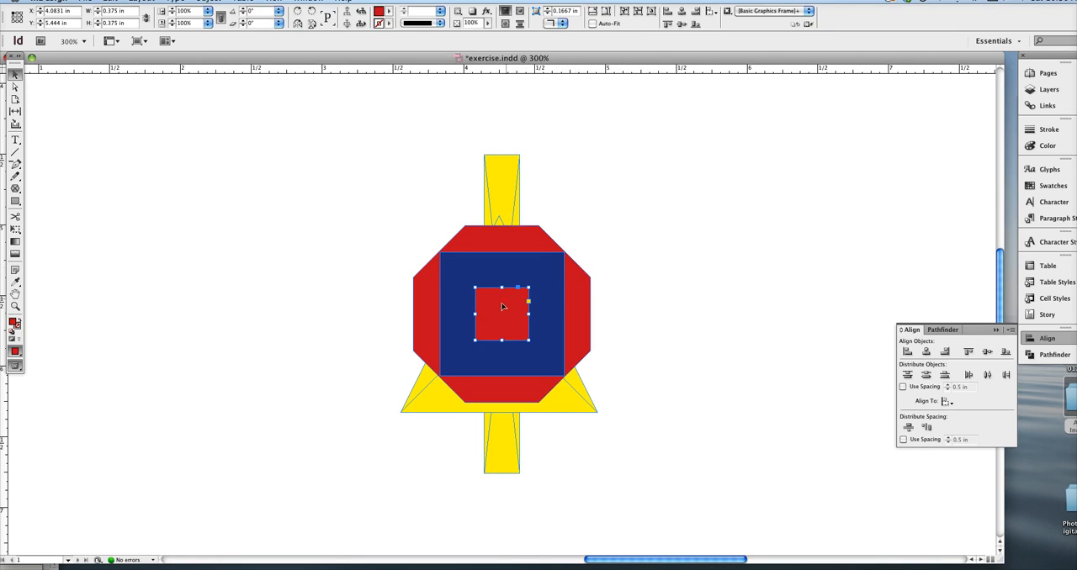
mouse_move(537, 276)
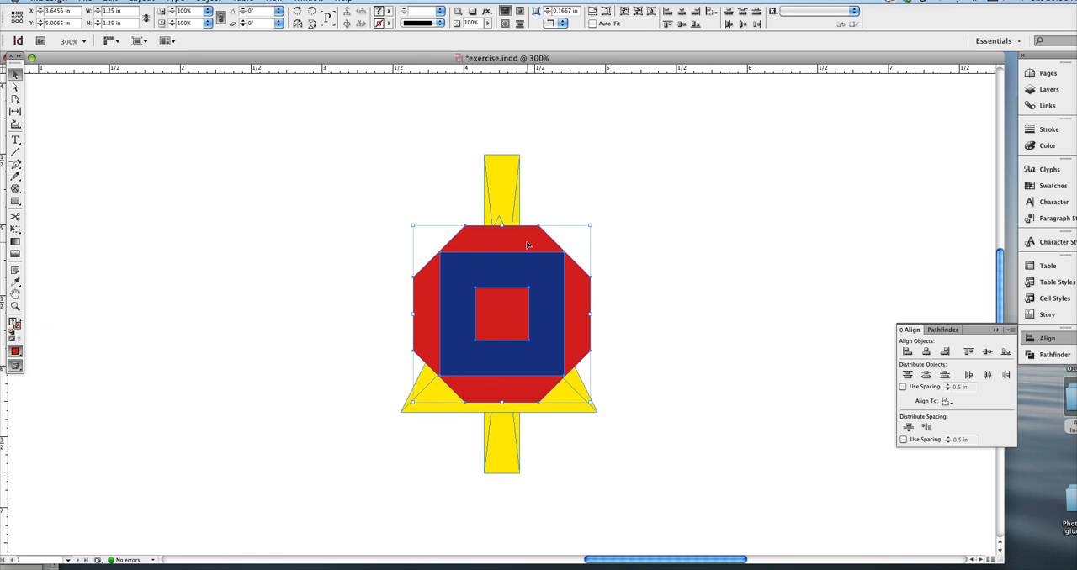
mouse_move(518, 310)
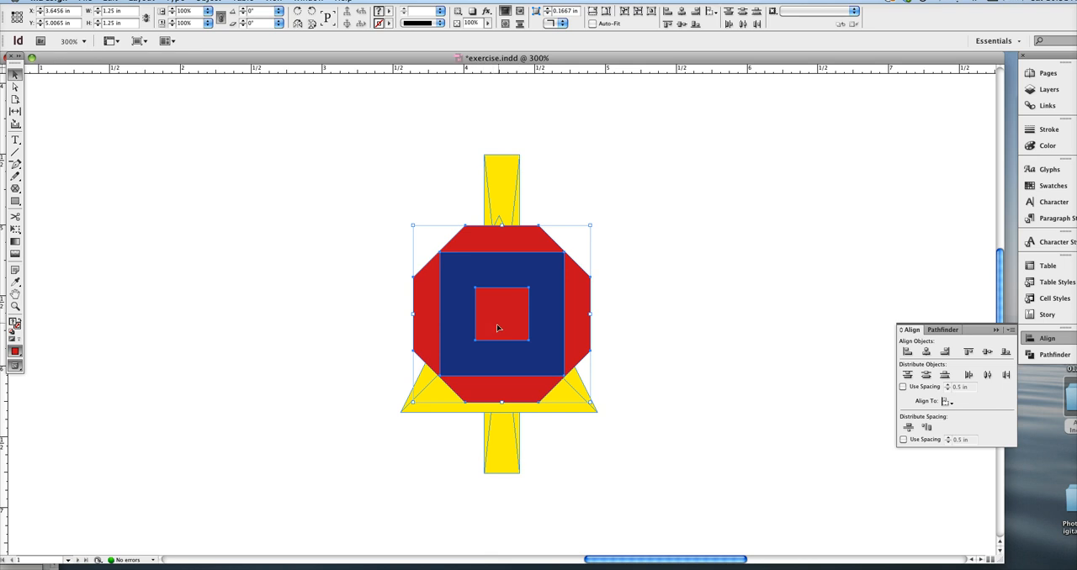
Send the red octagon to the back of the stack via Arrange > Send to Back
right_click(498, 328)
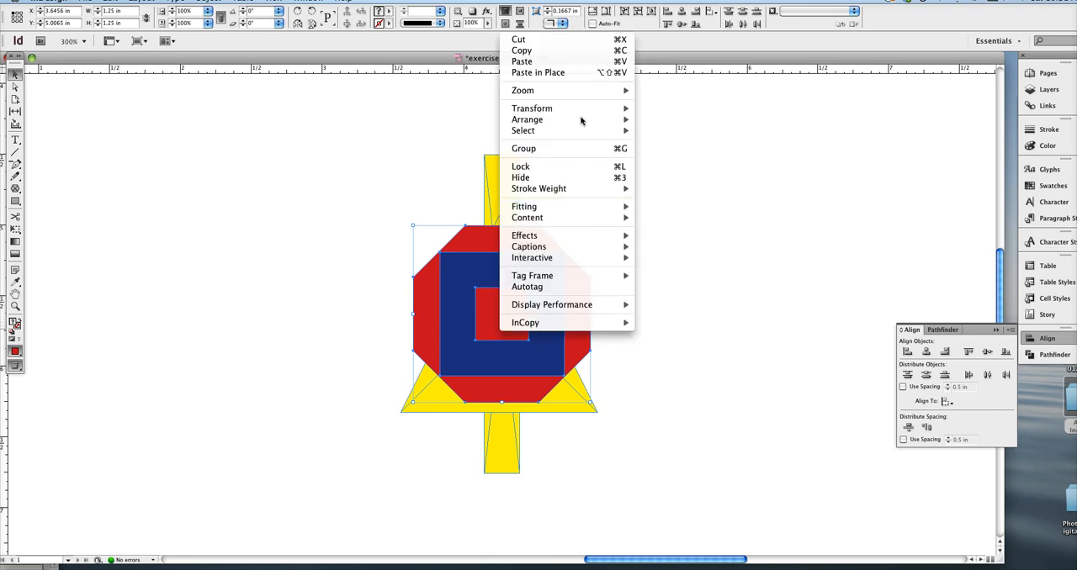
mouse_move(621, 185)
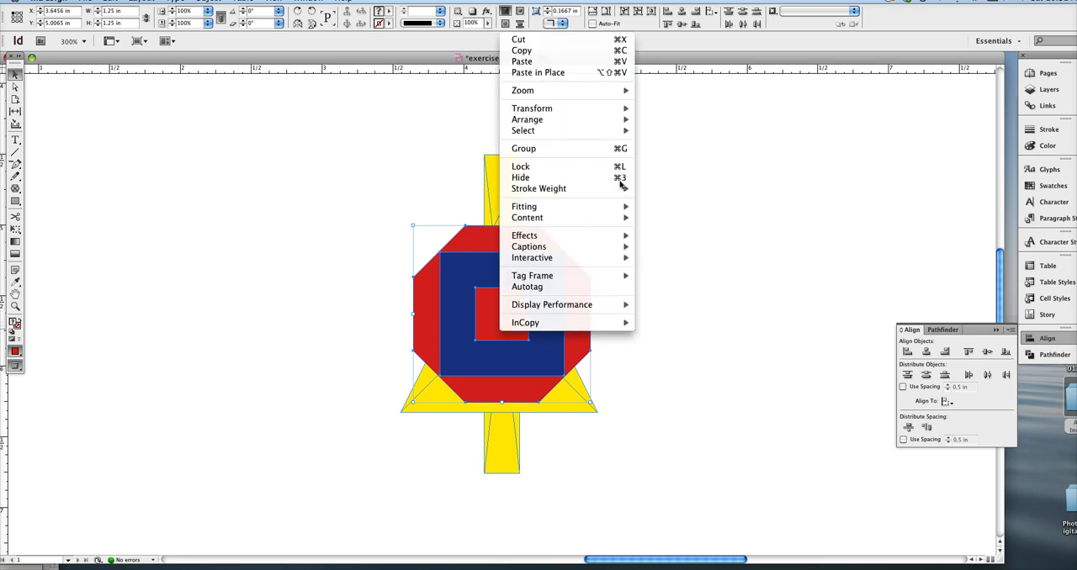
mouse_move(529, 120)
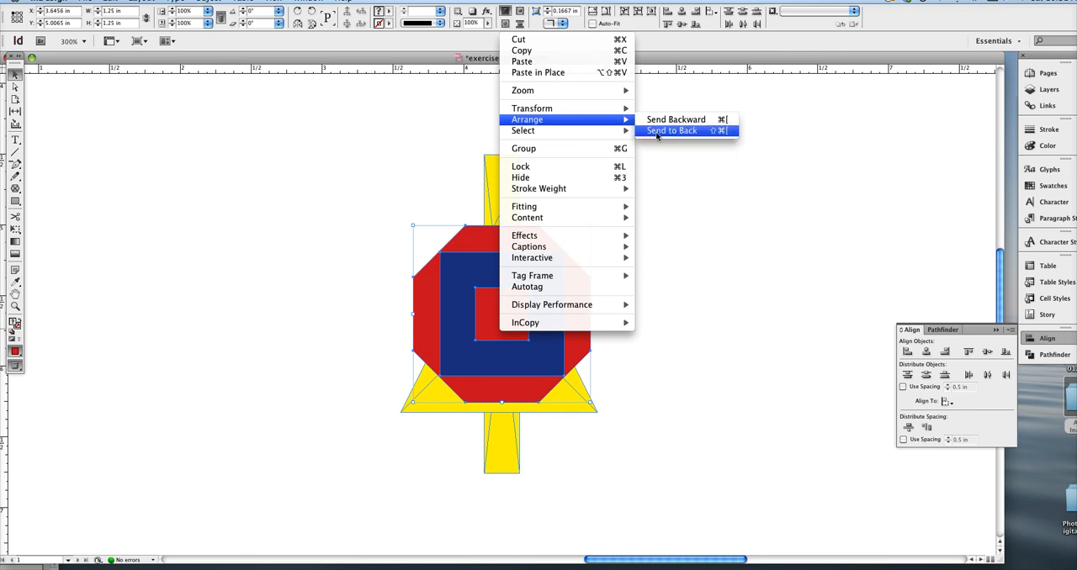
left_click(671, 131)
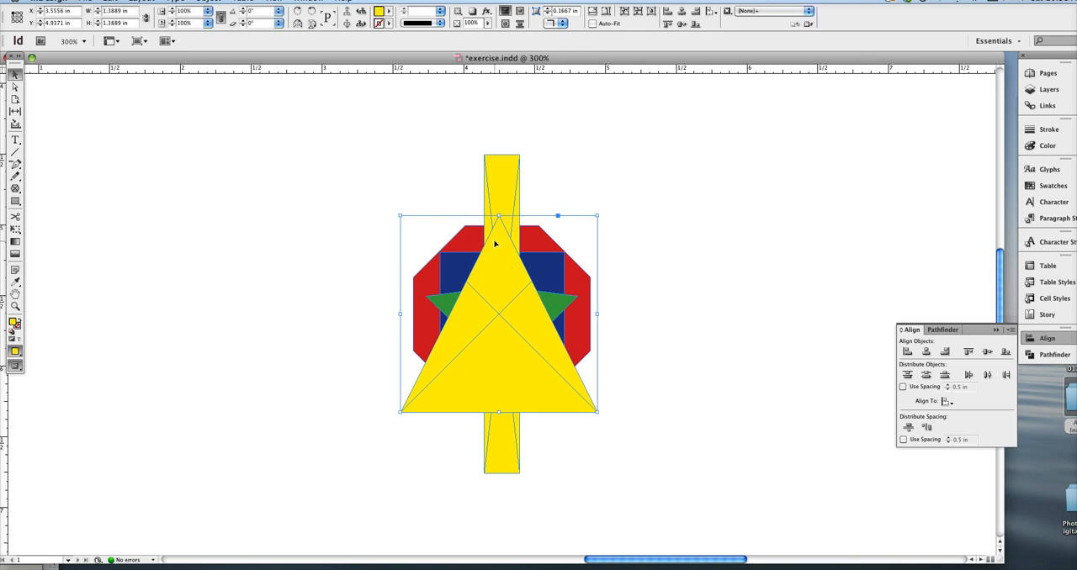
mouse_move(527, 310)
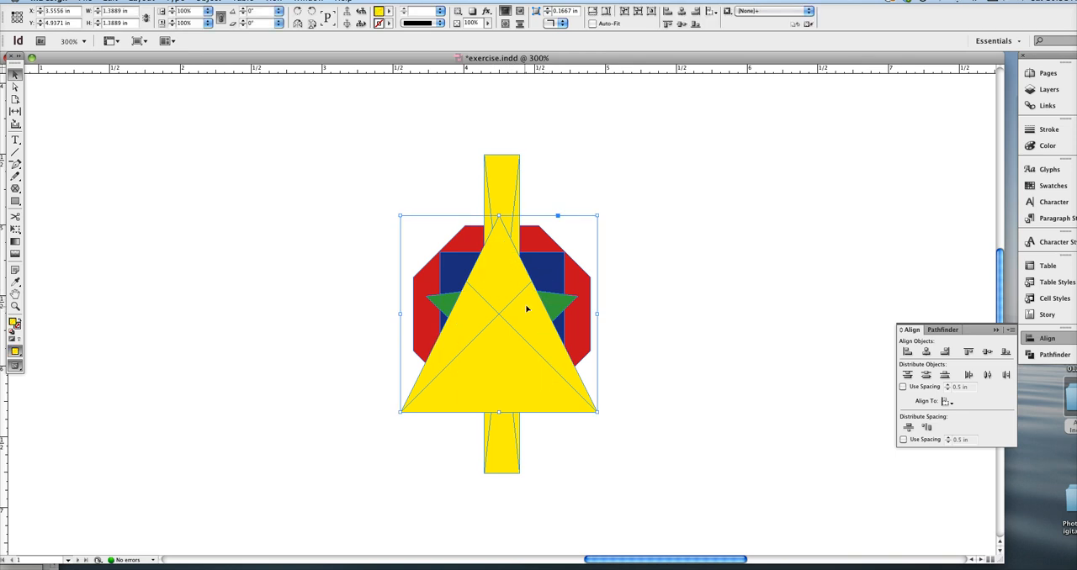
Send the yellow triangle to the back so the green star shows in front
right_click(525, 309)
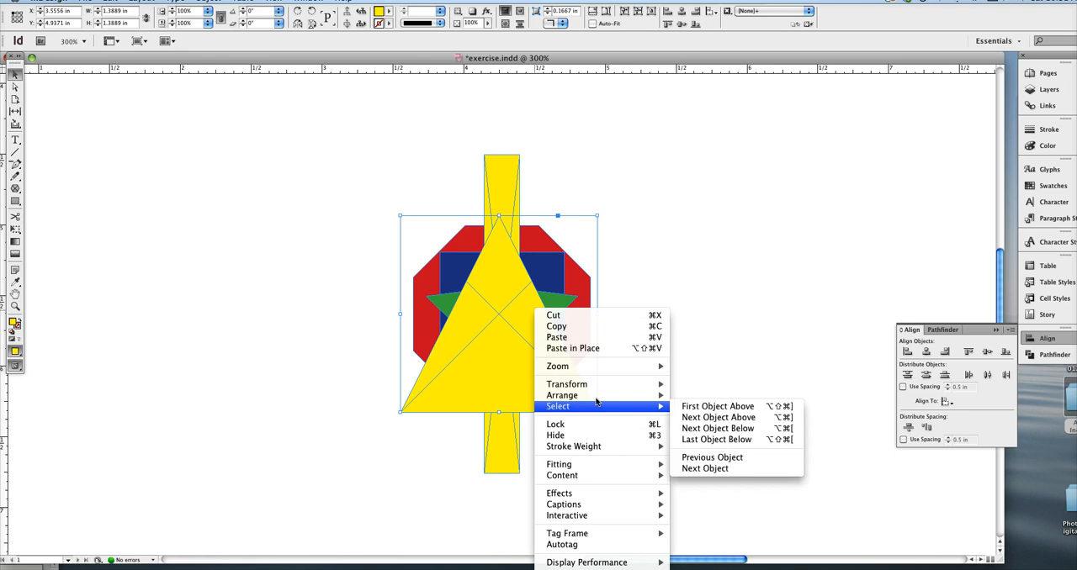
mouse_move(562, 395)
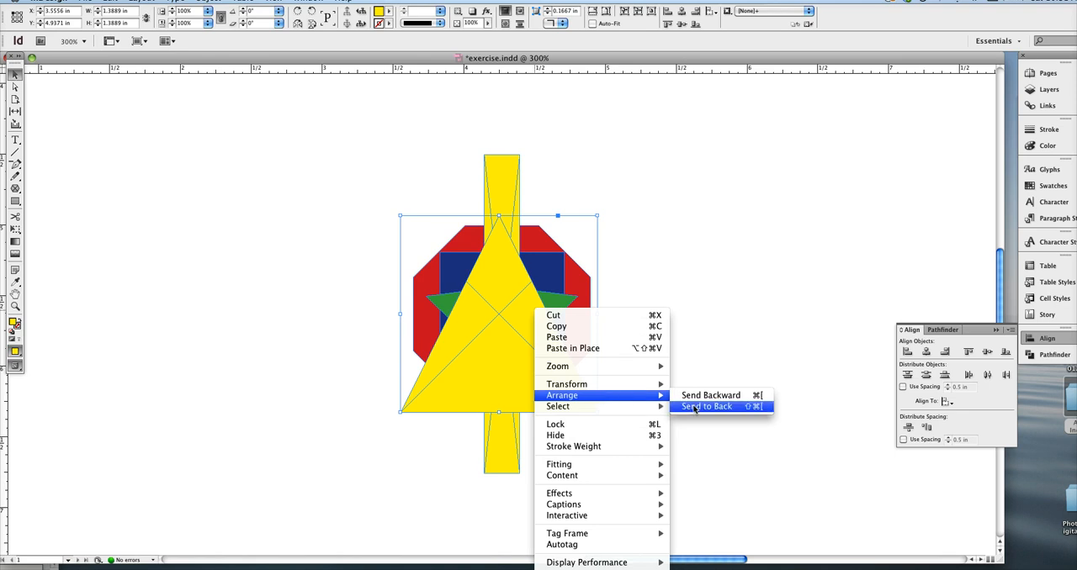
left_click(707, 407)
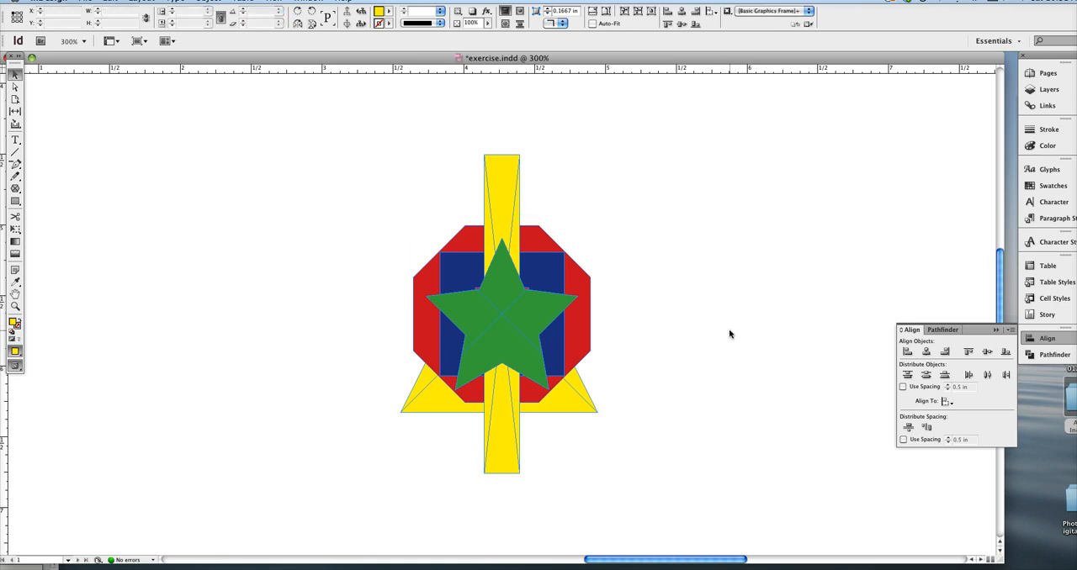
left_click(501, 256)
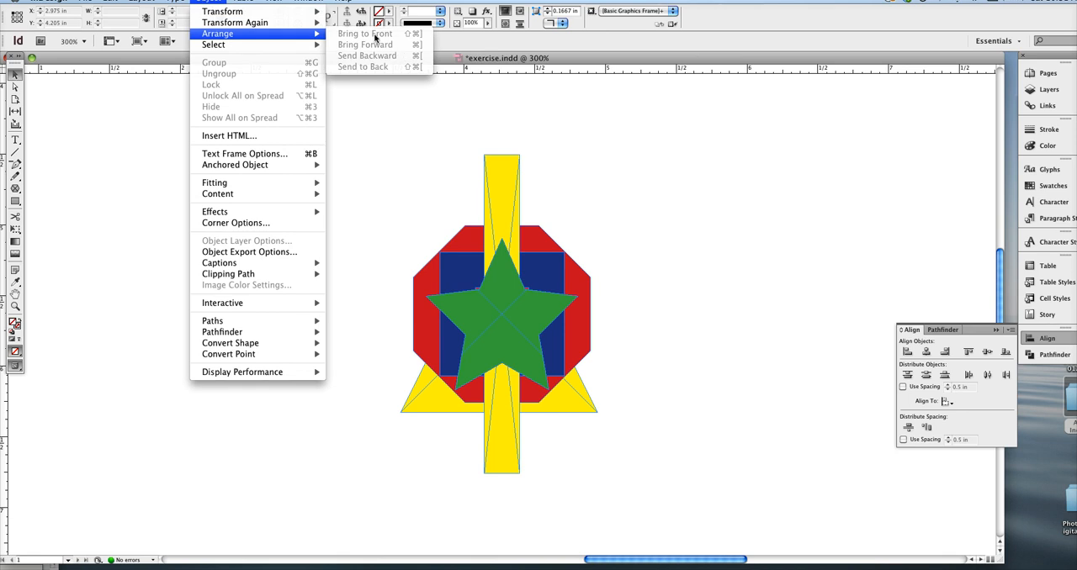
mouse_move(370, 67)
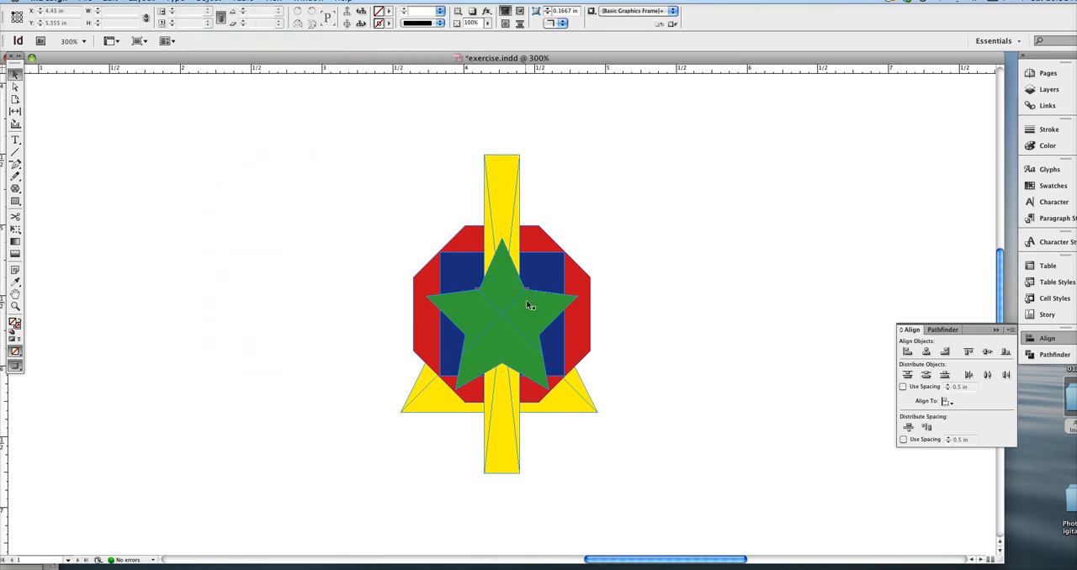
left_click(501, 313)
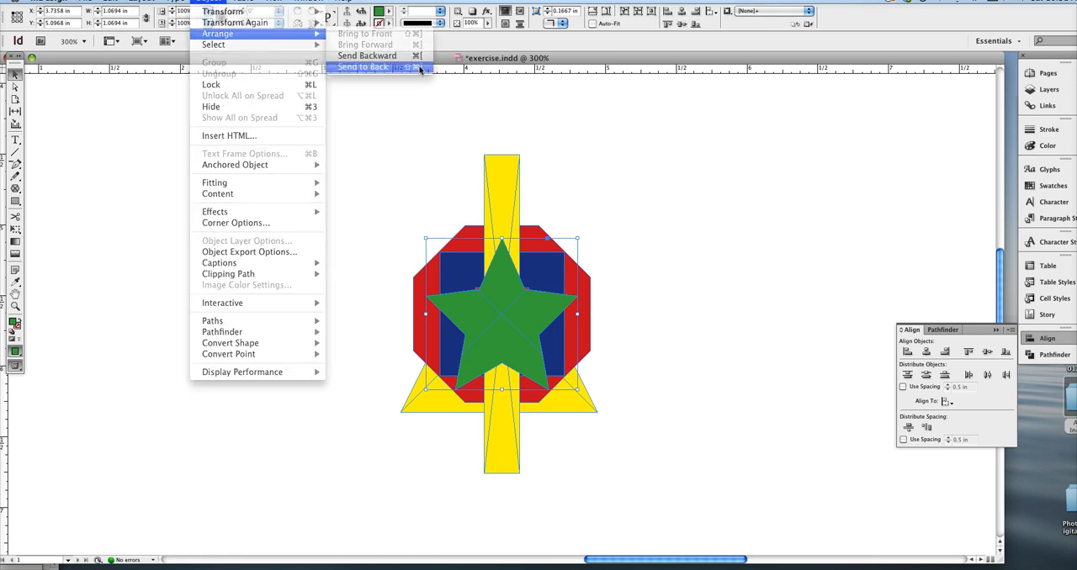
left_click(363, 68)
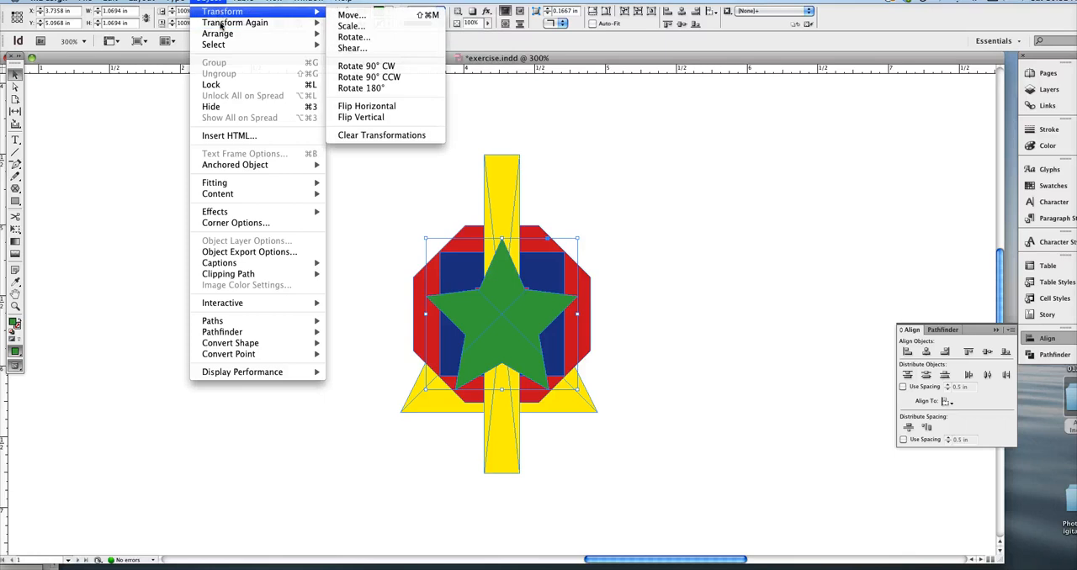
mouse_move(217, 33)
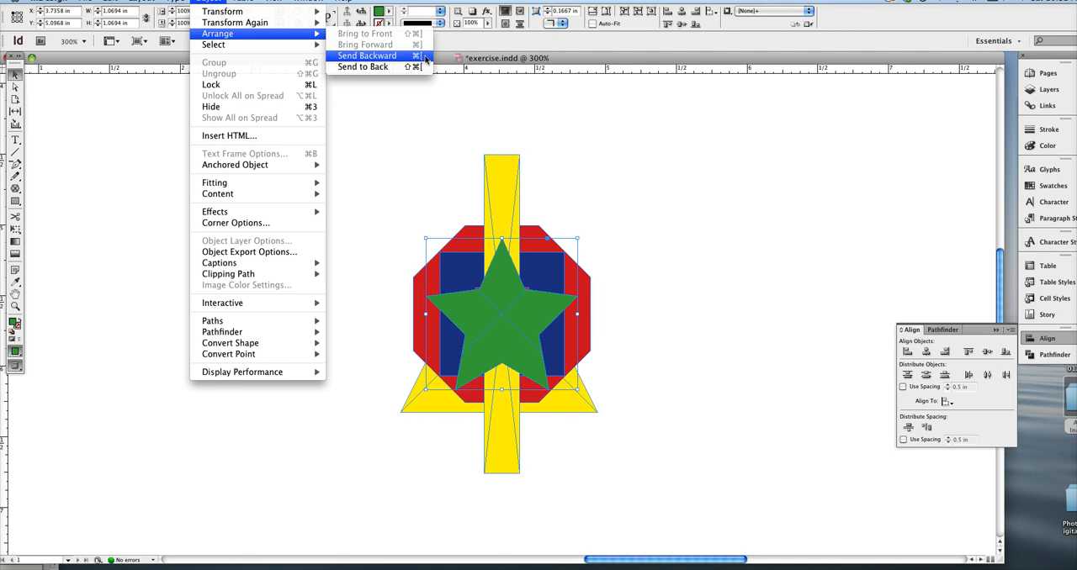
mouse_move(424, 61)
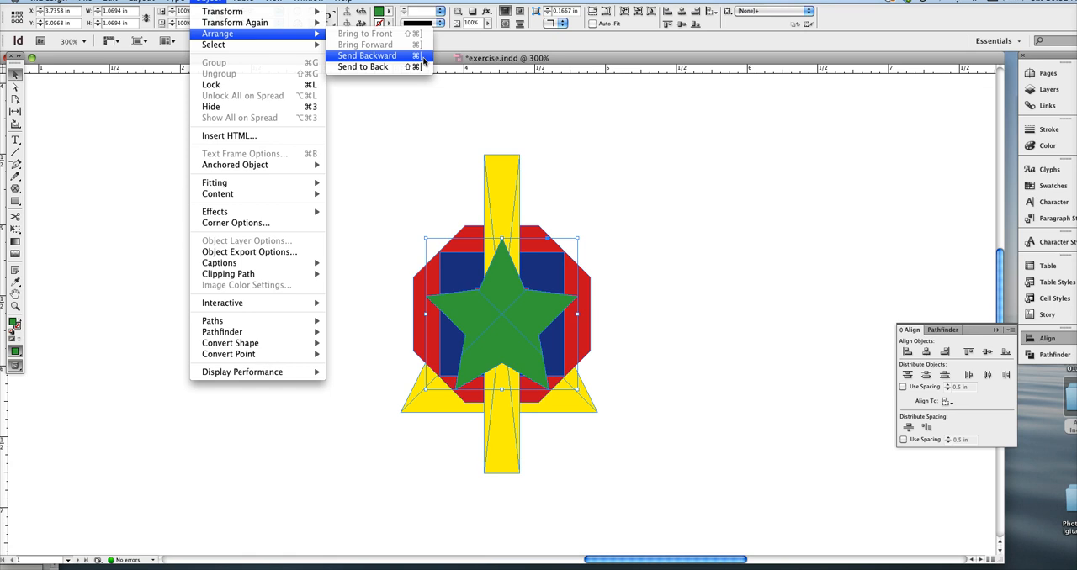
mouse_move(424, 60)
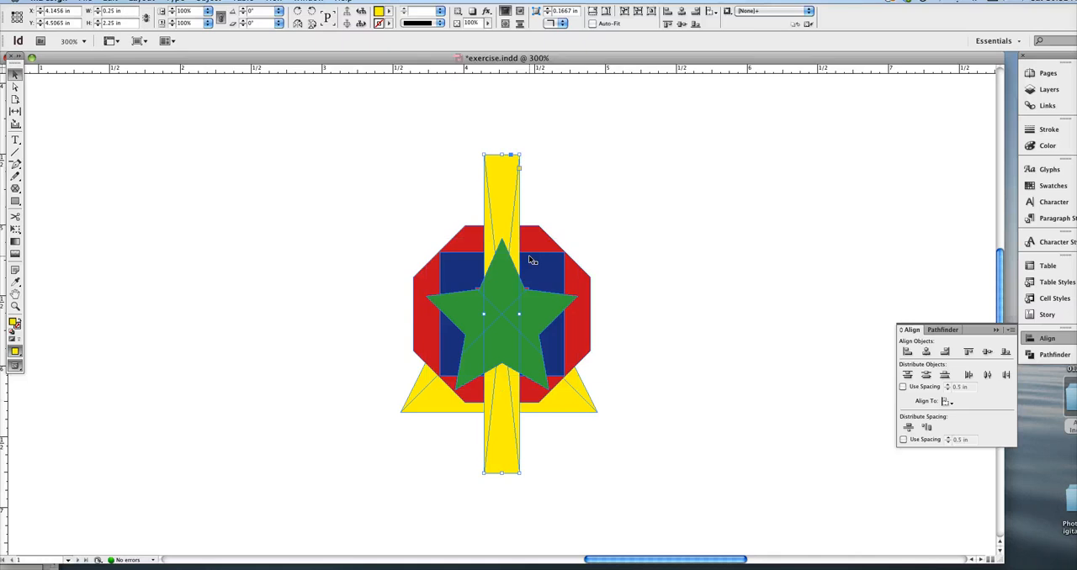
mouse_move(474, 371)
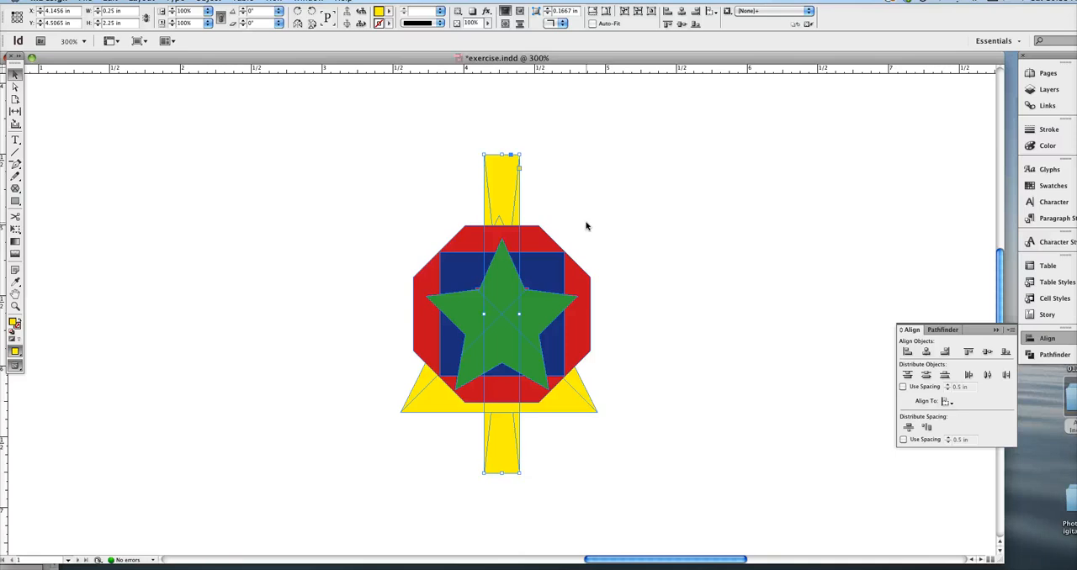
mouse_move(594, 276)
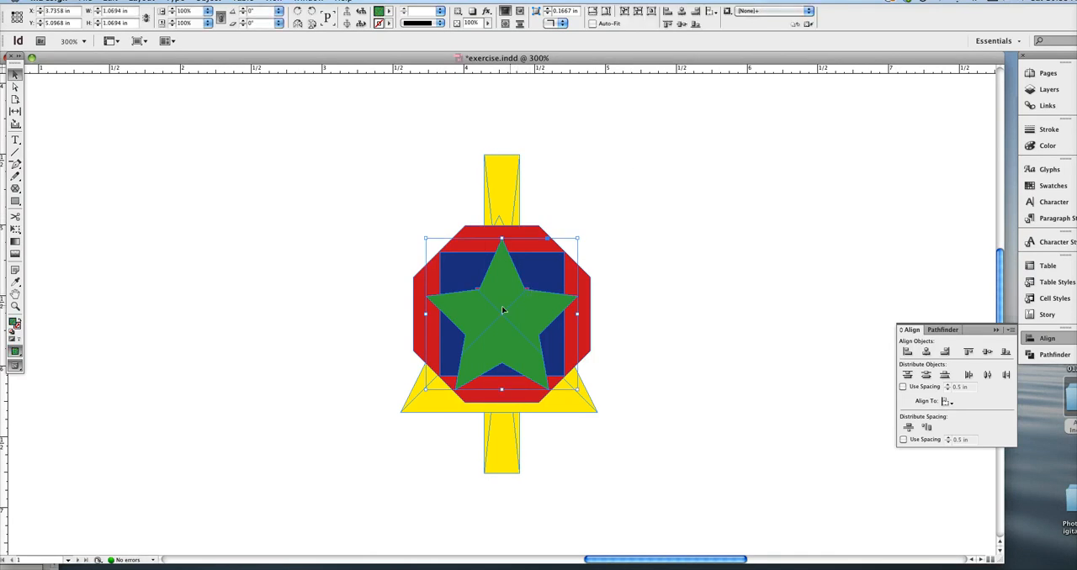
mouse_move(578, 265)
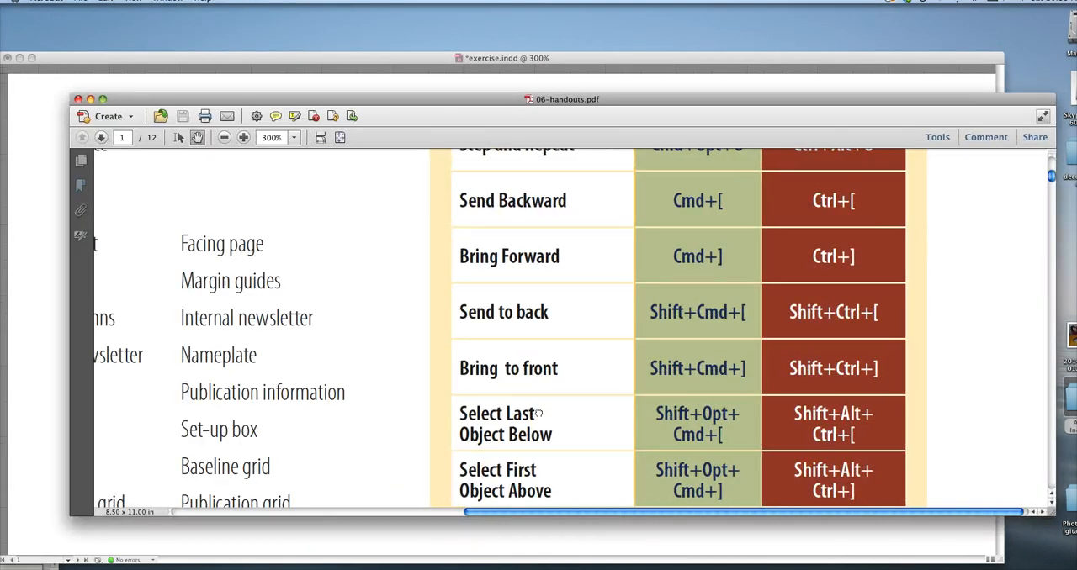
Scroll the Acrobat handout down to the Select Next Object shortcut rows
scroll("down", 3)
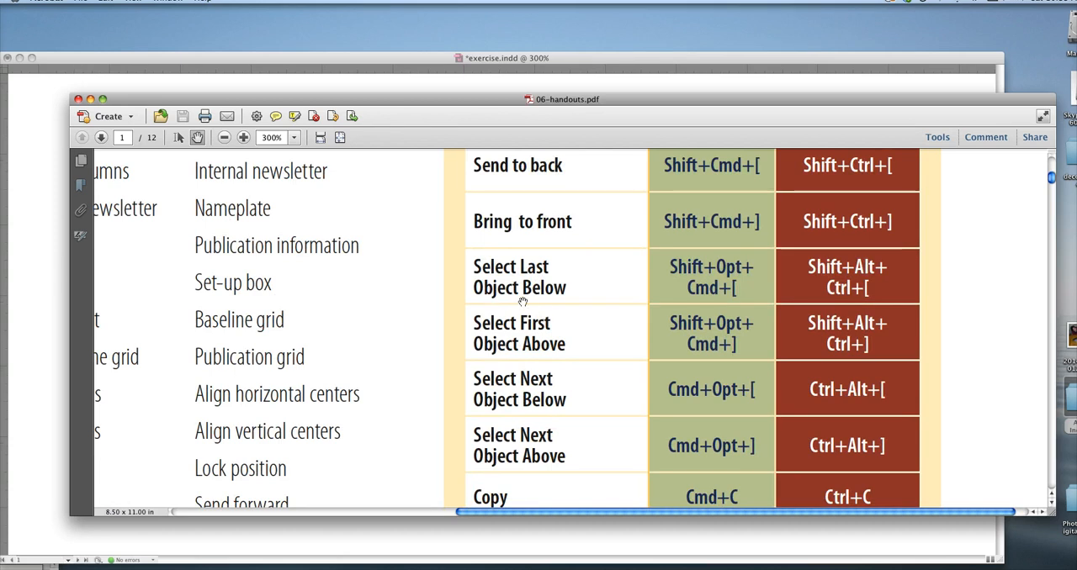
mouse_move(491, 403)
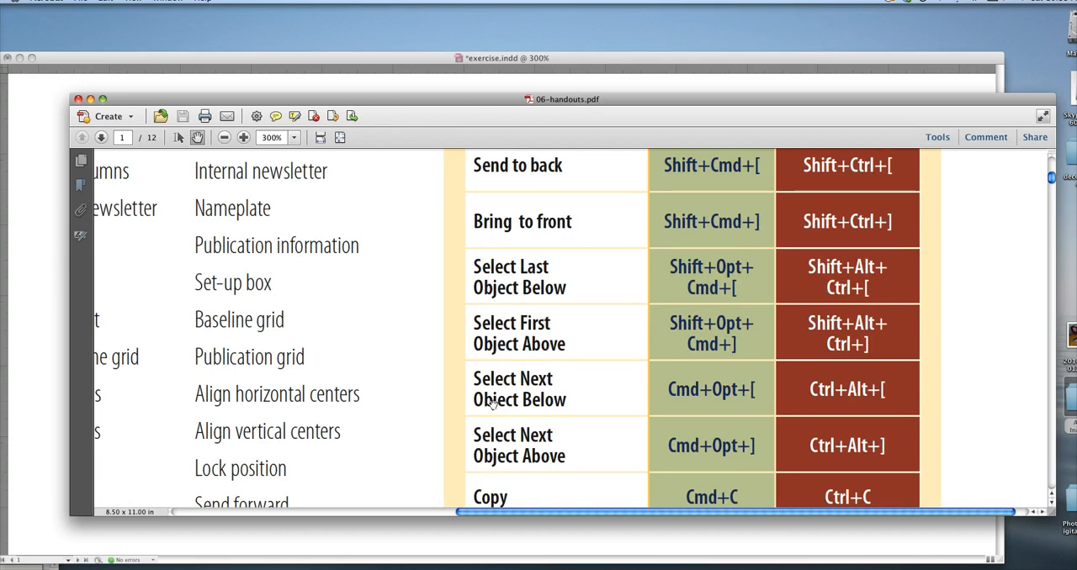
mouse_move(615, 404)
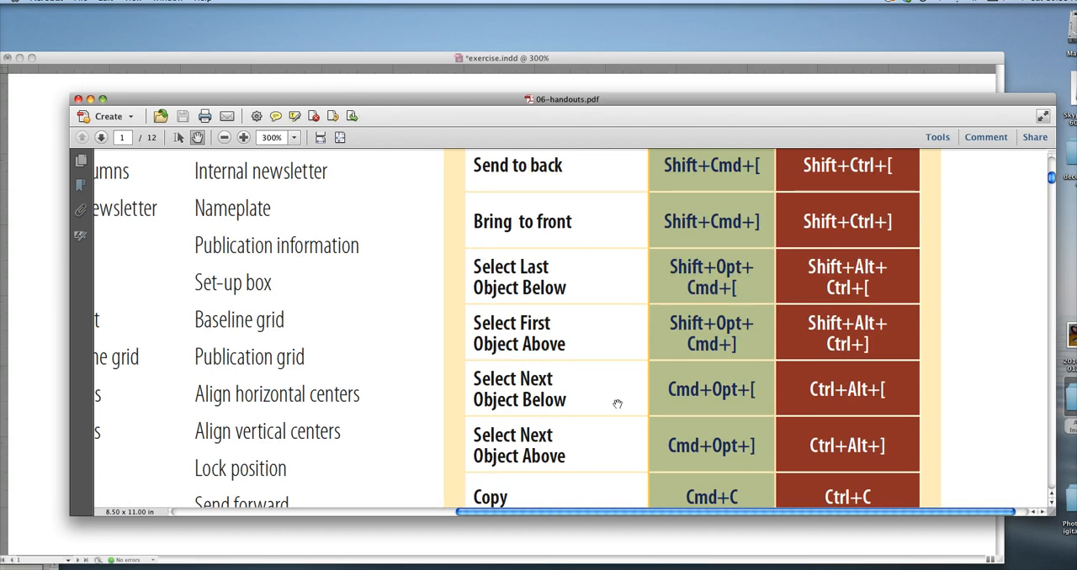
mouse_move(765, 417)
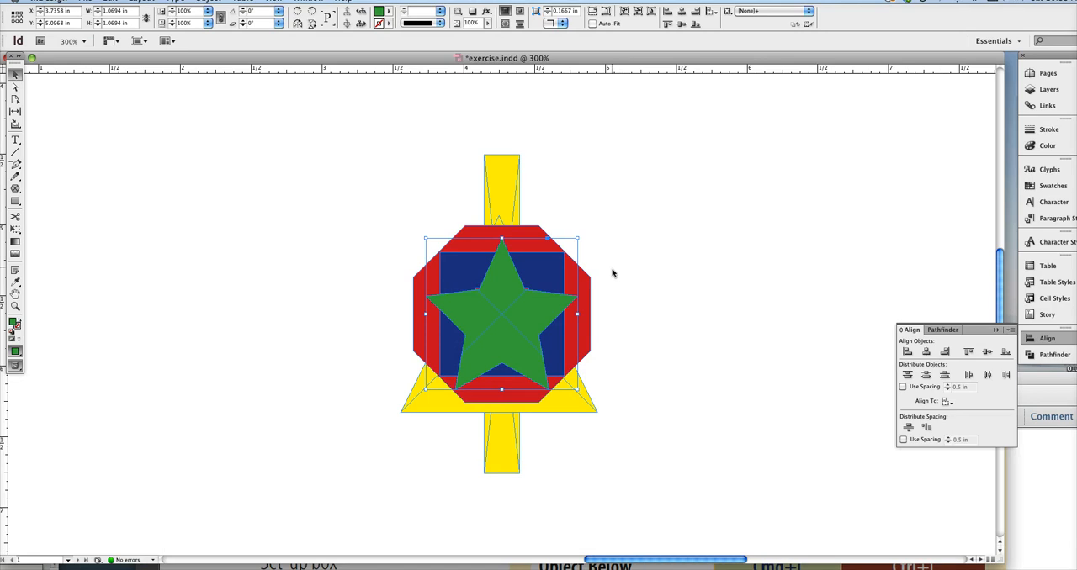
mouse_move(589, 283)
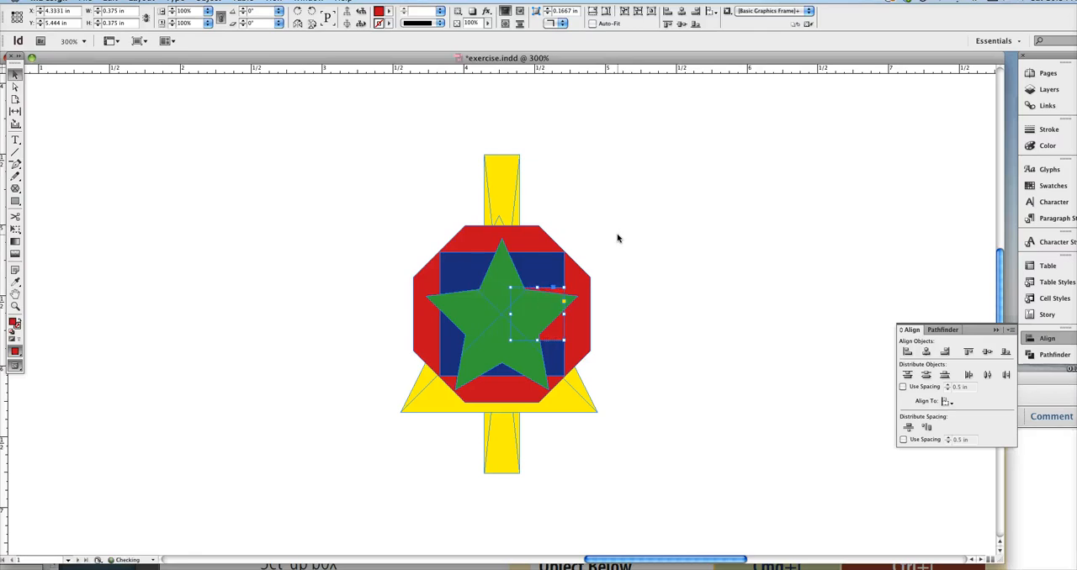
Drag the small red square out from under the star to the right of the octagon
left_click_drag(539, 316, 606, 317)
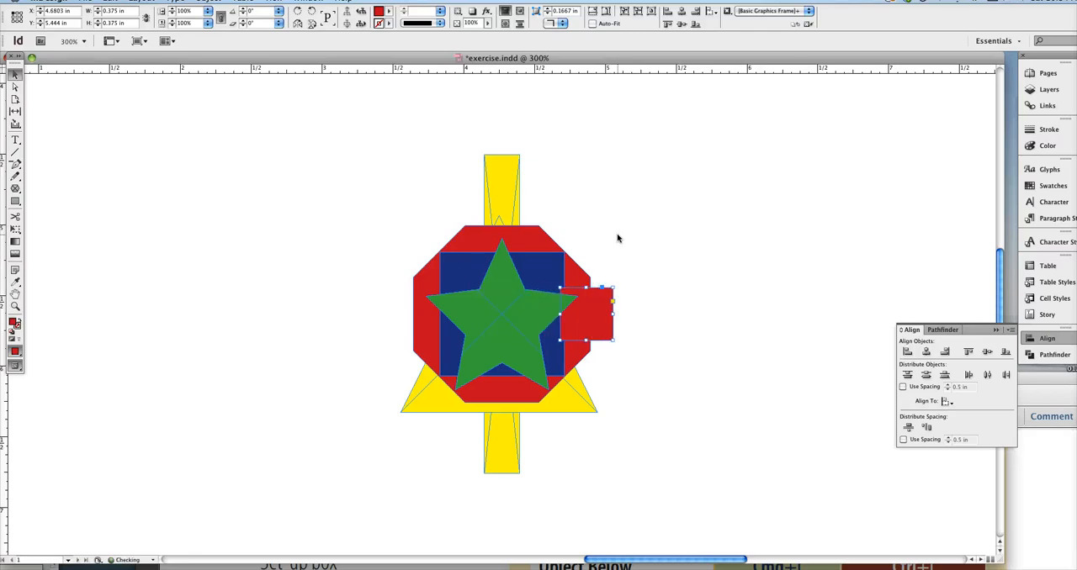
left_click_drag(586, 316, 631, 316)
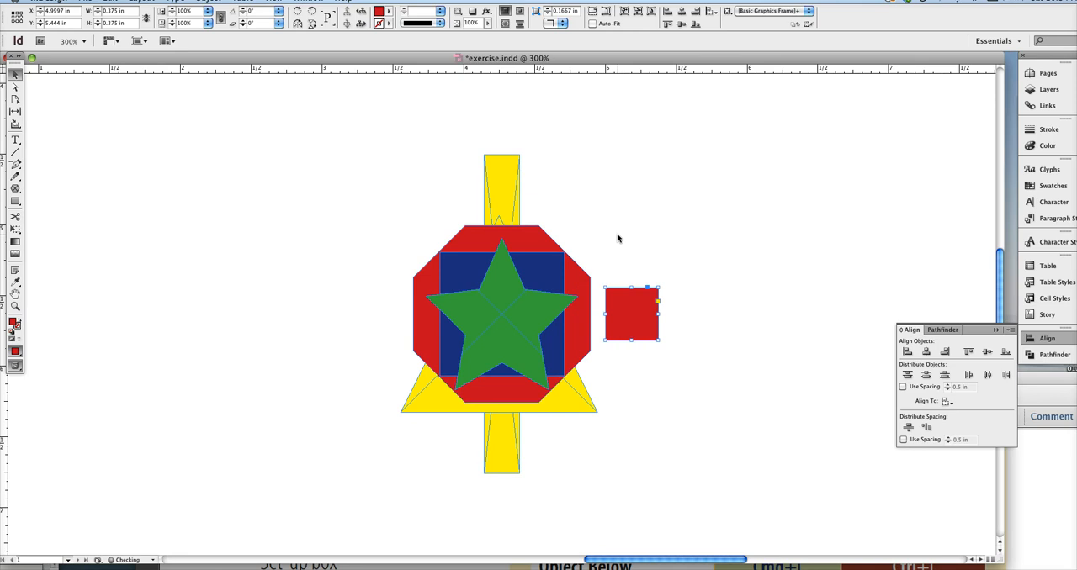
left_click_drag(630, 316, 653, 316)
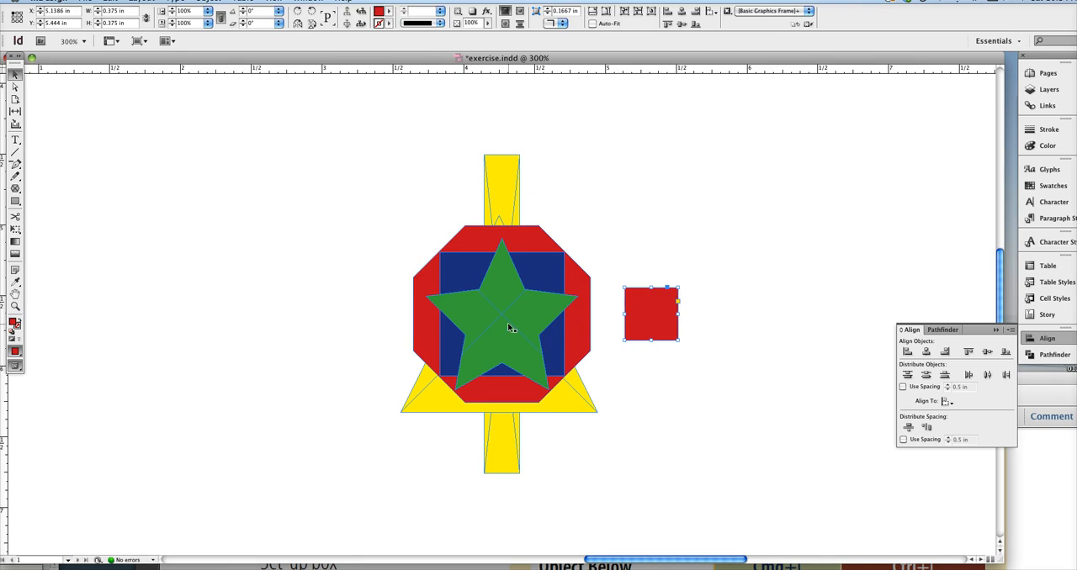